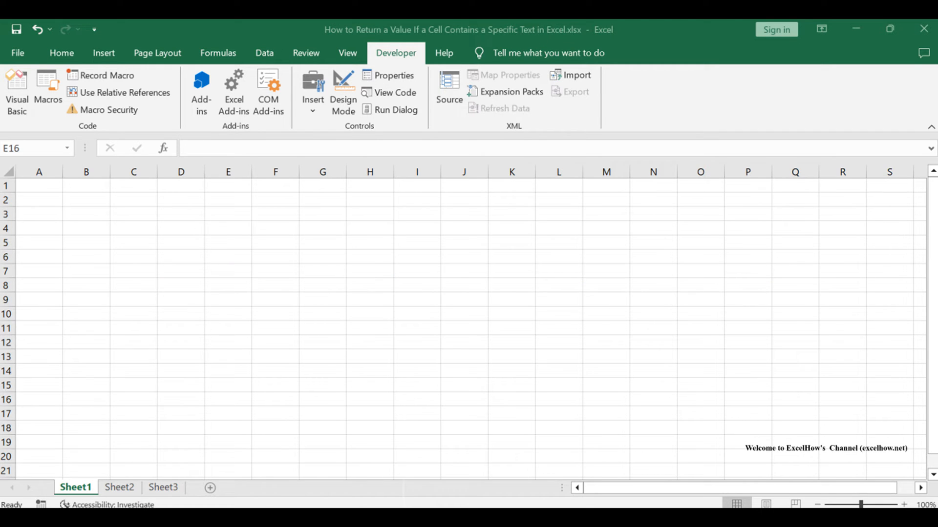
Switch between Sheet1 and Sheet2, ending on Sheet2 with the word list in column B
click(119, 487)
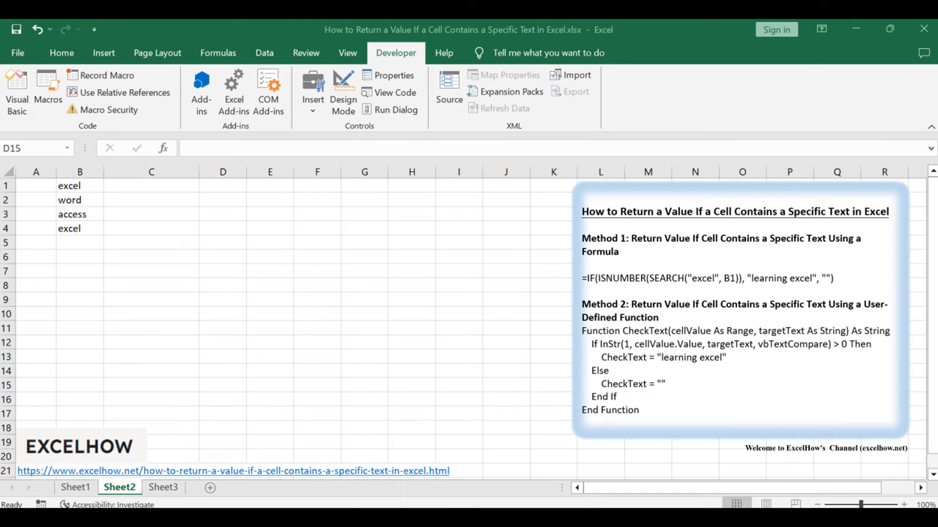
click(75, 488)
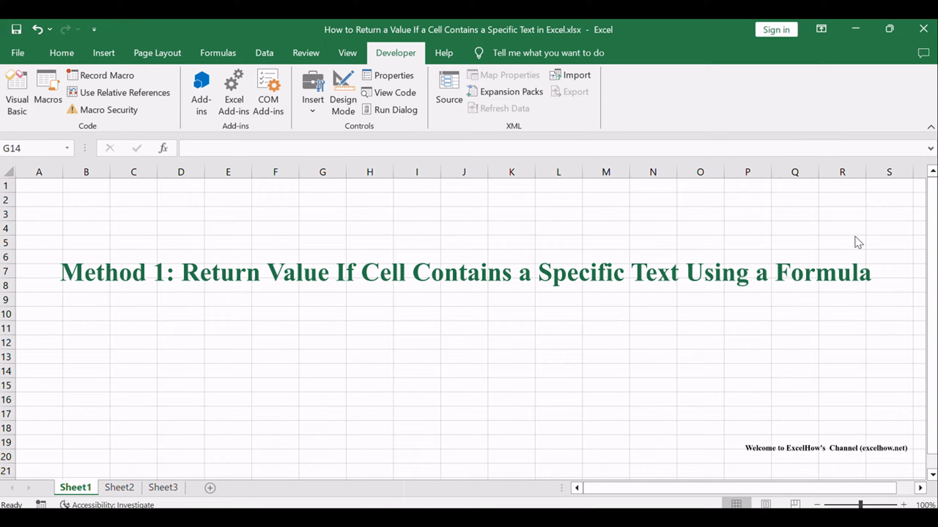
click(323, 370)
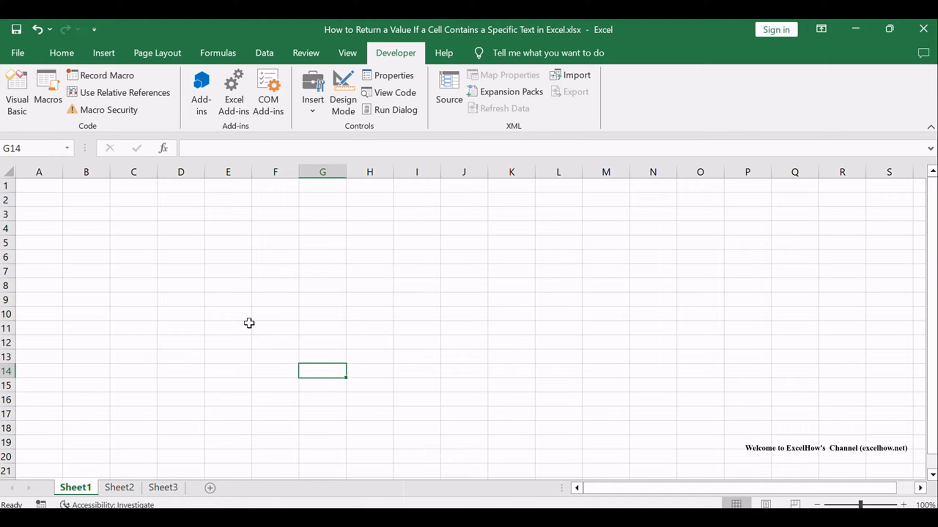
mouse_move(130, 475)
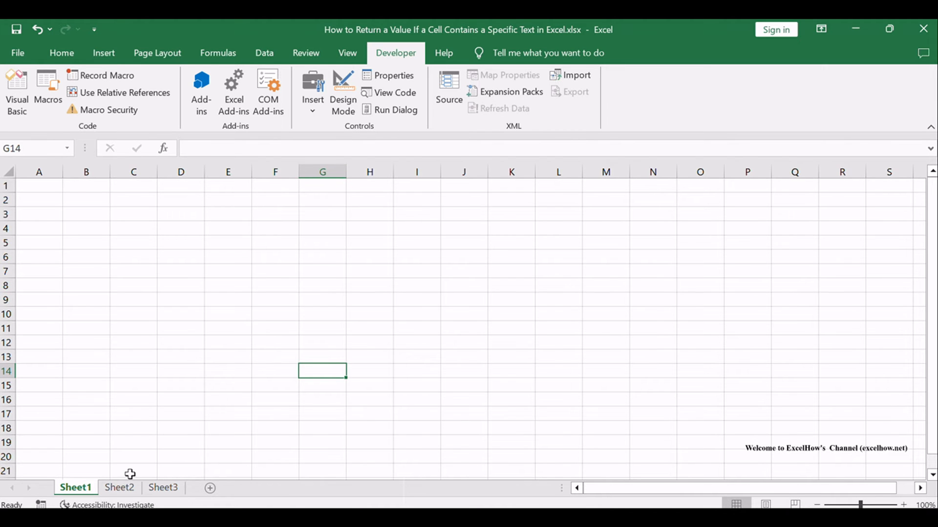
click(120, 487)
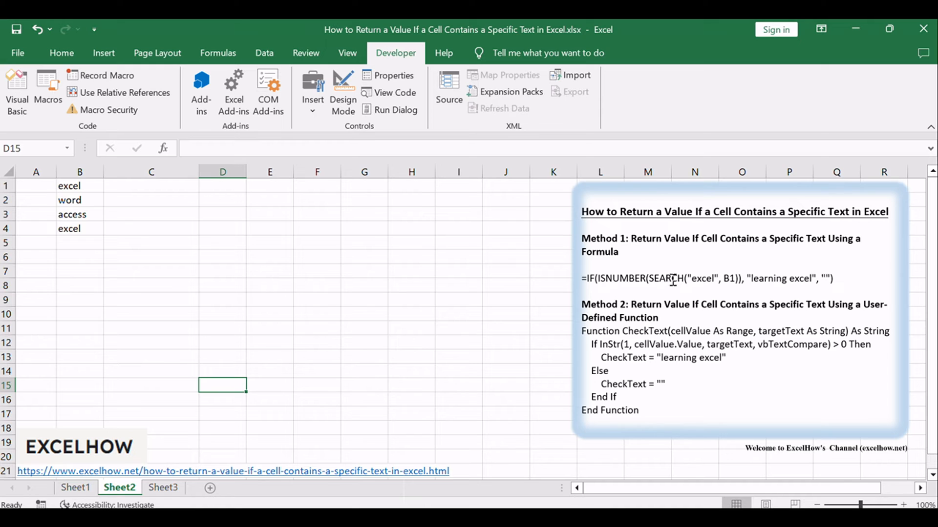
Select the notes text box showing the IF formula, then return to the cells
click(591, 279)
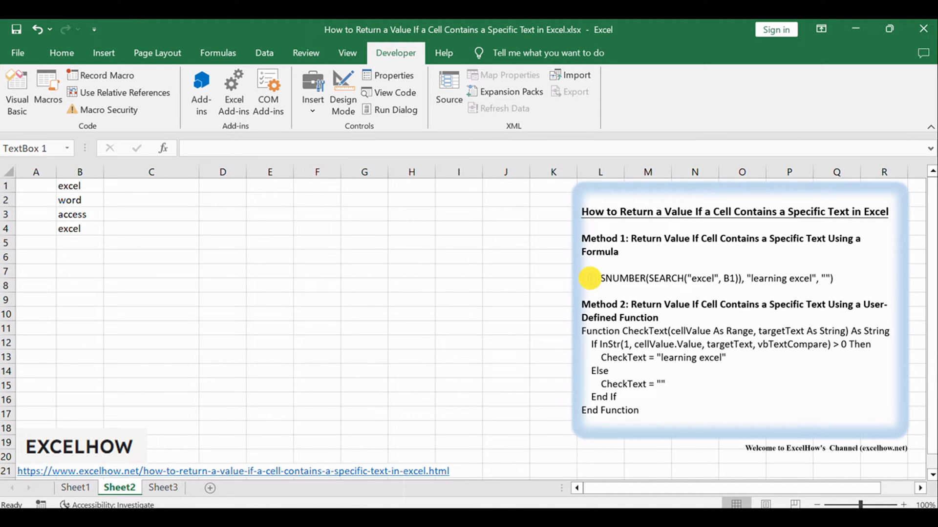
click(590, 278)
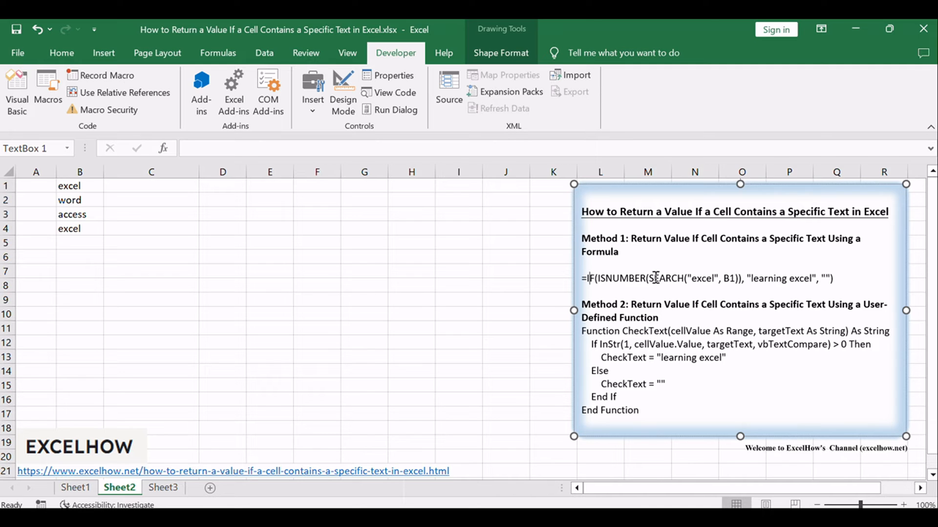
mouse_move(276, 308)
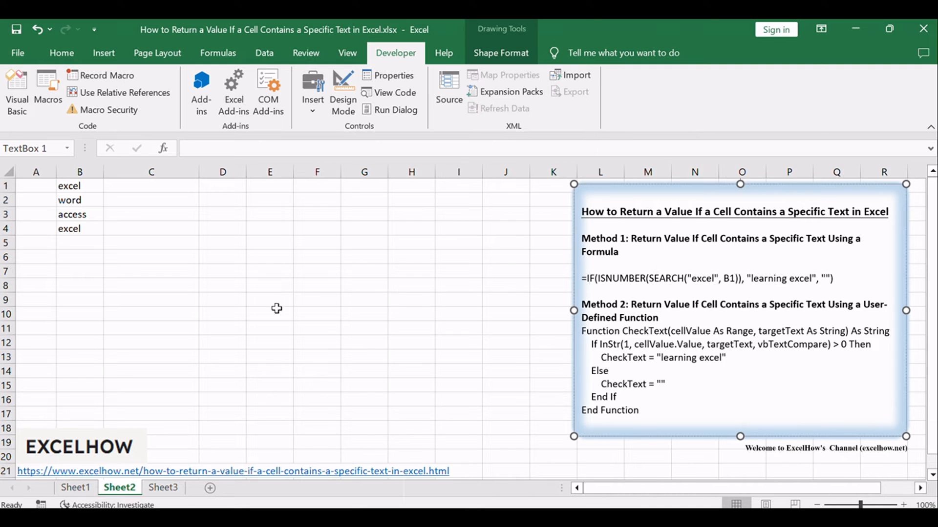
click(151, 314)
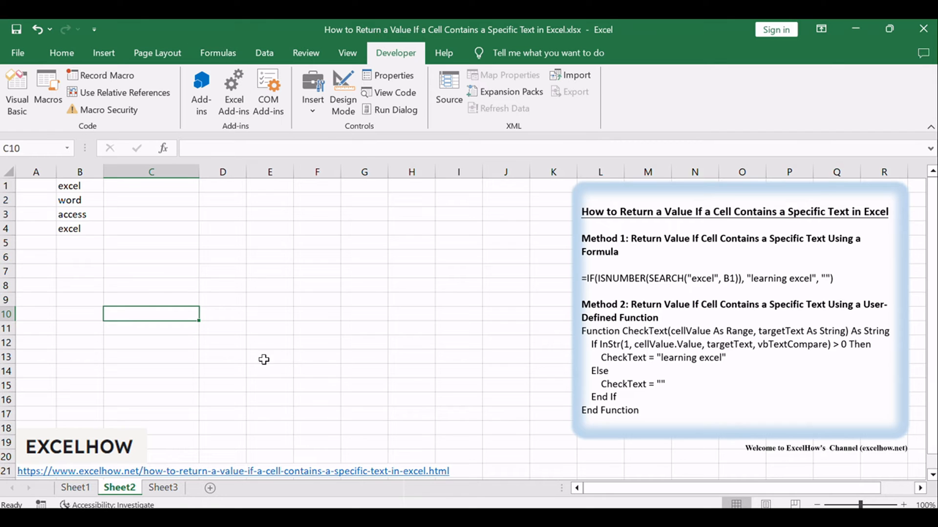
mouse_move(84, 197)
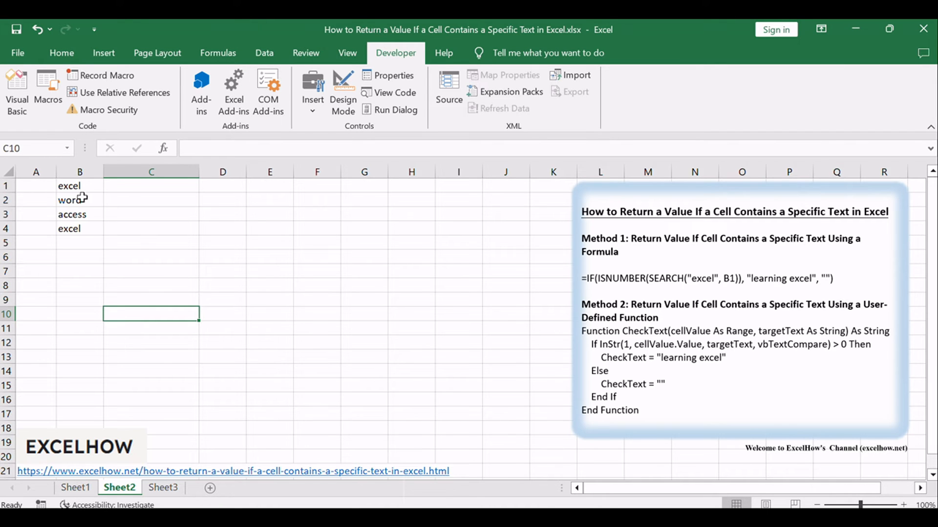
mouse_move(78, 186)
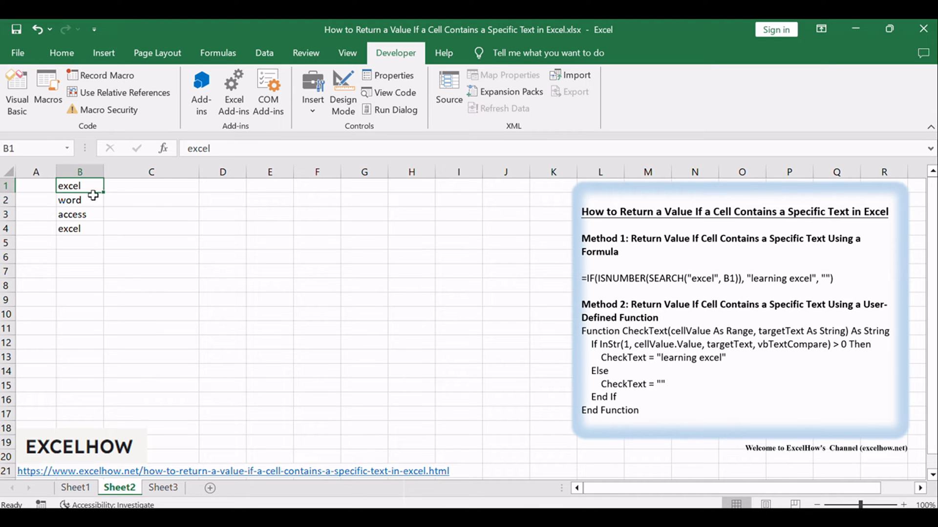
Enter =IF(ISNUMBER(SEARCH("excel", B1)), "learning excel", "") in C1 and fill it down to C4
click(151, 186)
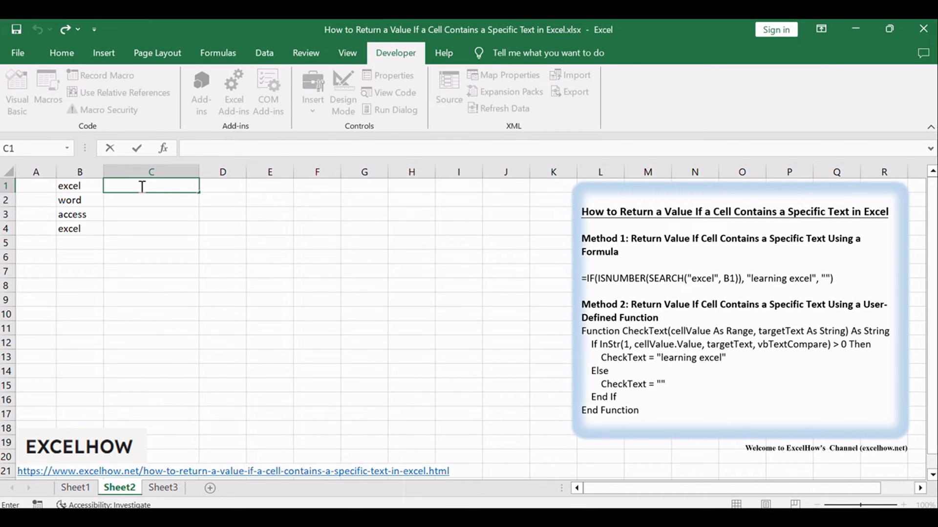
text(=IF(ISNUMBER(SEARCH("excel", B1)), "learning excel", ""))
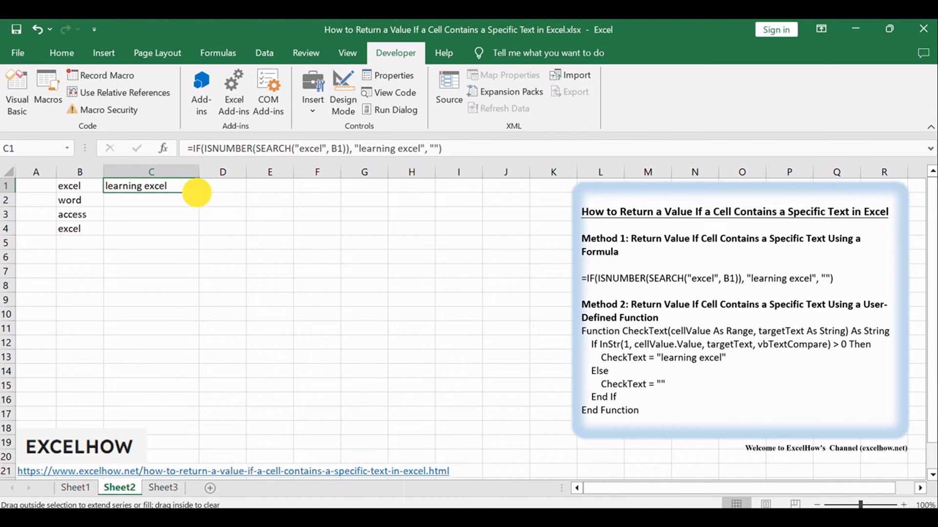
drag(196, 193, 195, 228)
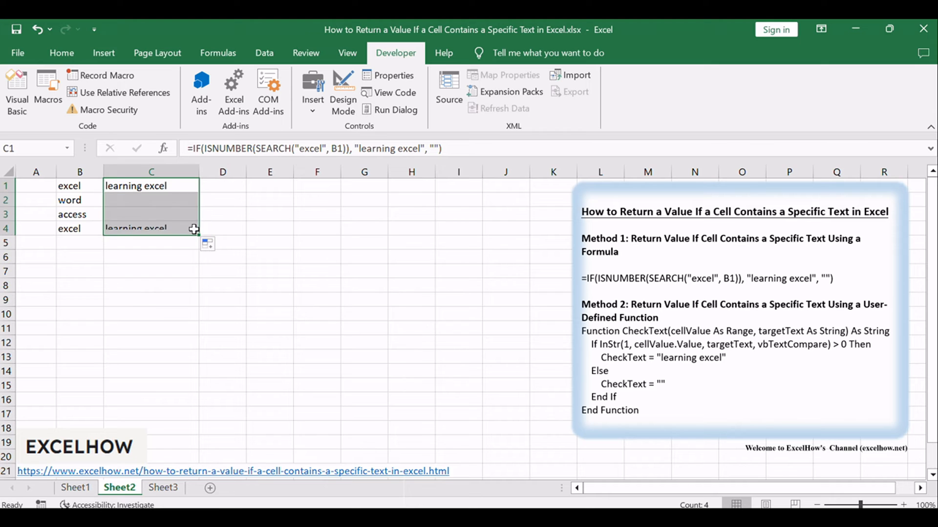
click(363, 270)
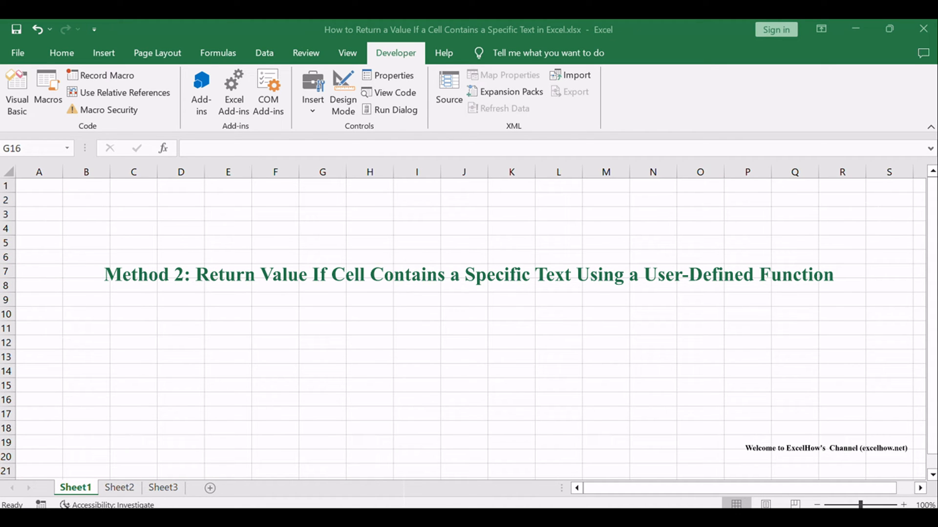
Return to Sheet2 with the learning excel results in column C and deselect the notes text box
click(321, 398)
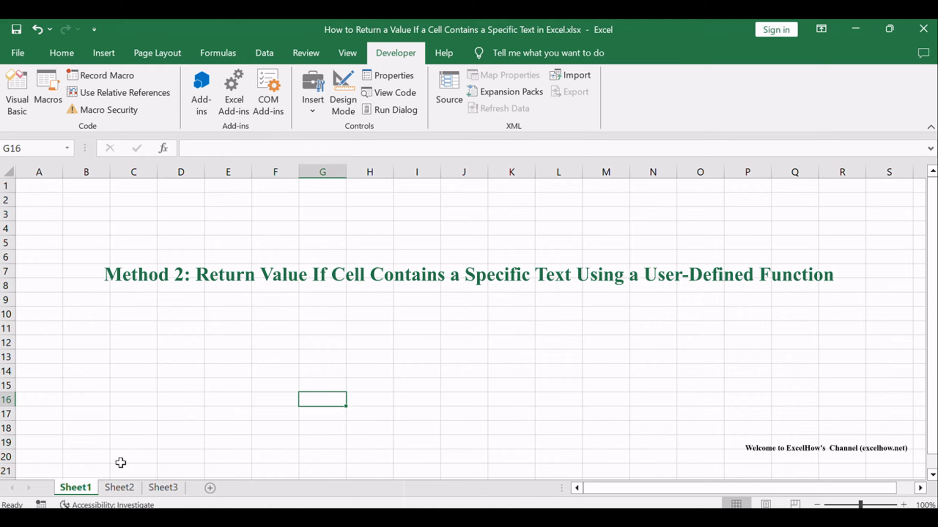
click(118, 488)
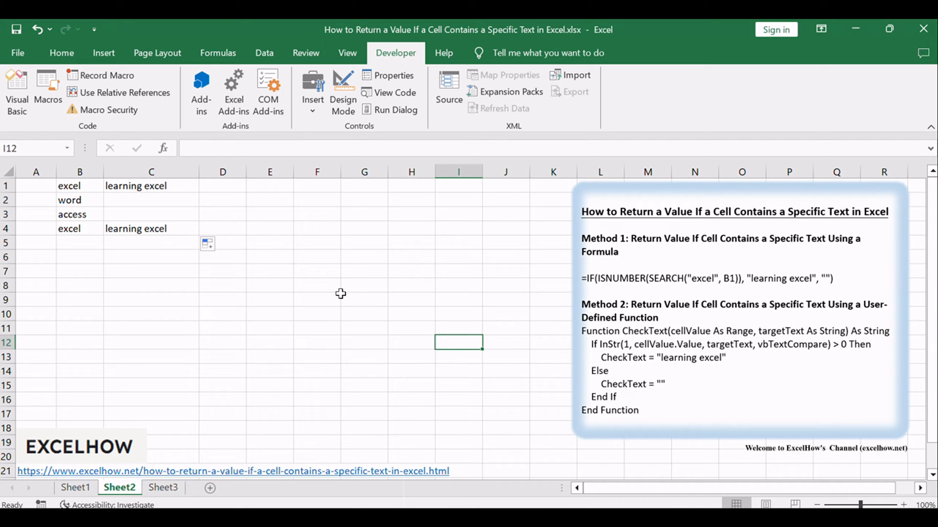
click(316, 299)
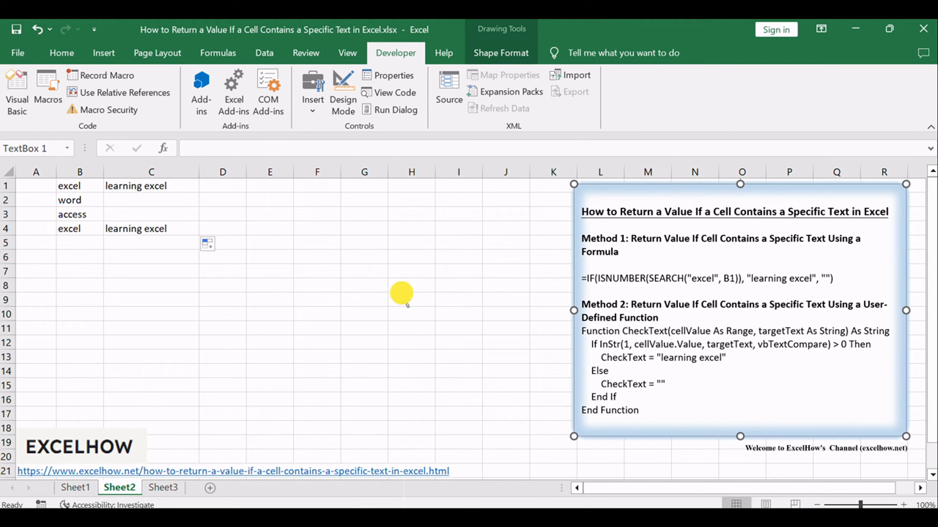
click(411, 298)
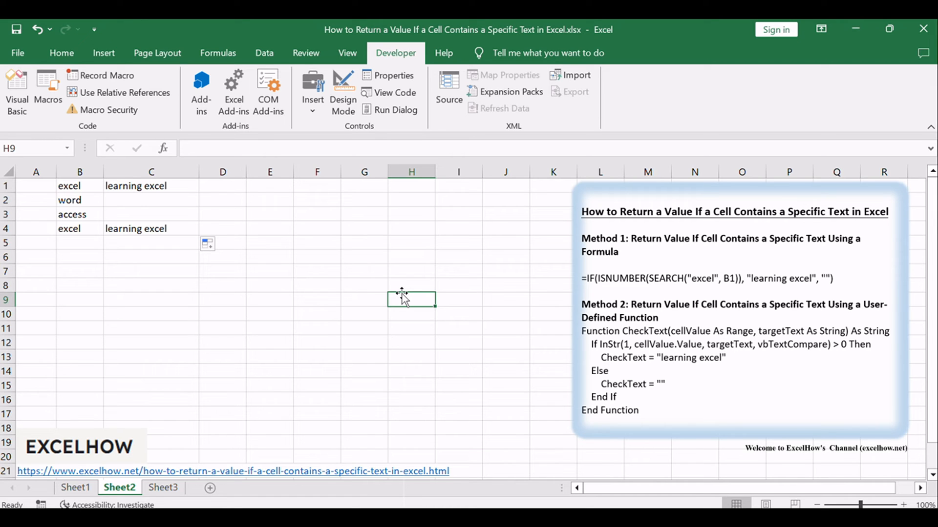
key(Alt+F11)
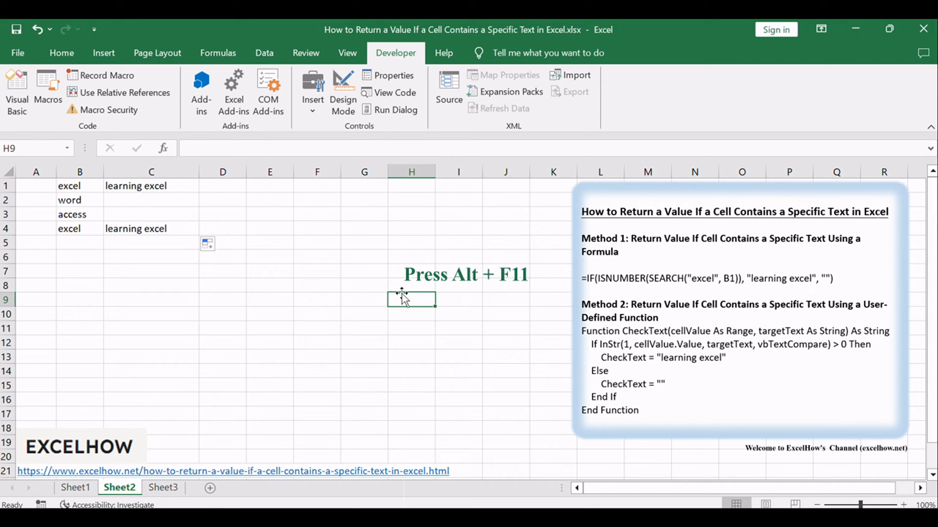
Bring up the VBA editor with Alt+F11 and the workbook project's context menu
key(alt+F11)
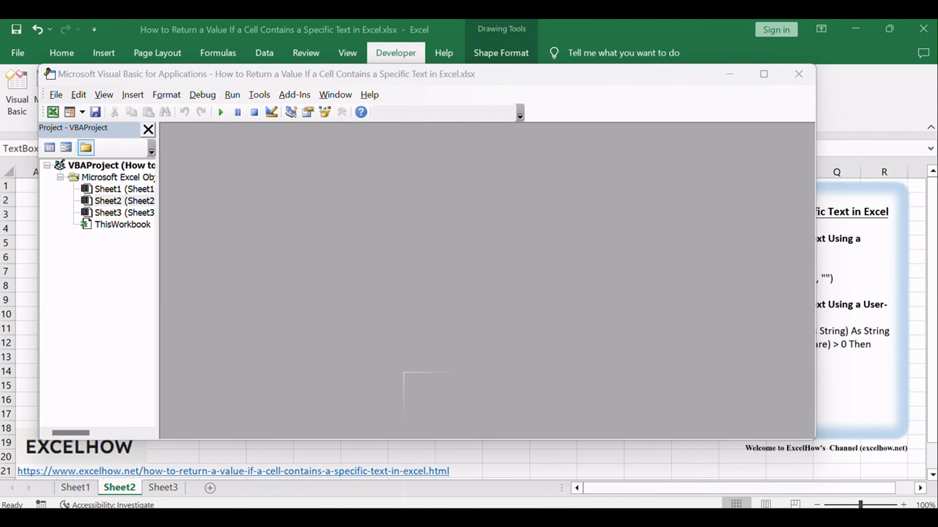
right_click(125, 200)
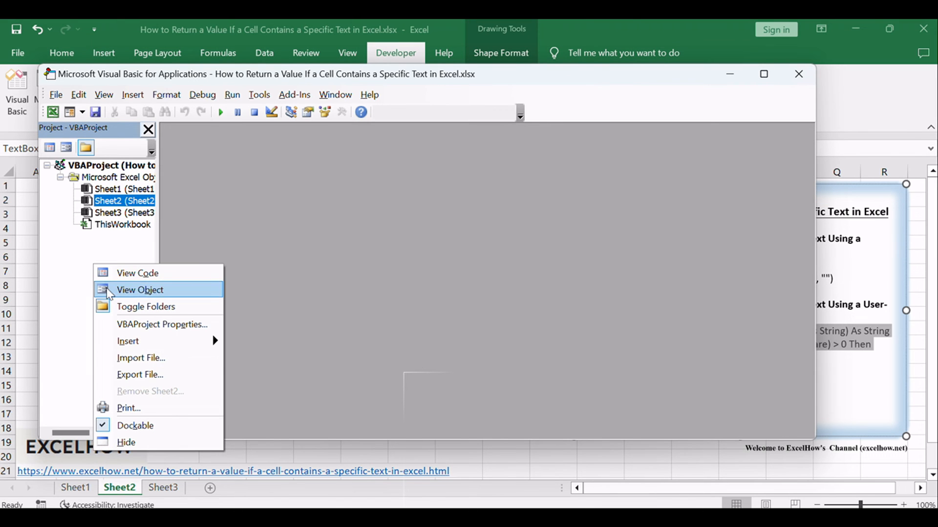
mouse_move(127, 341)
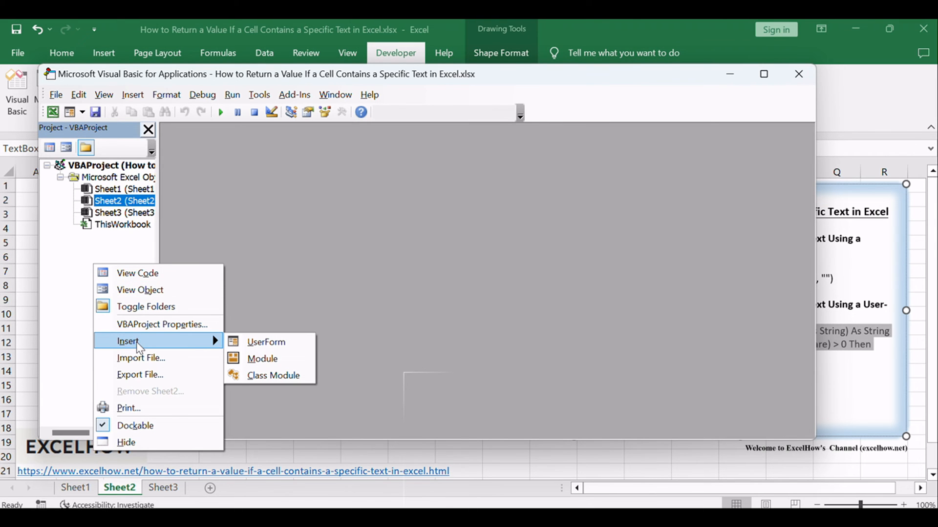
Insert Module1 holding the CheckText function code, then close the VBA editor
click(262, 358)
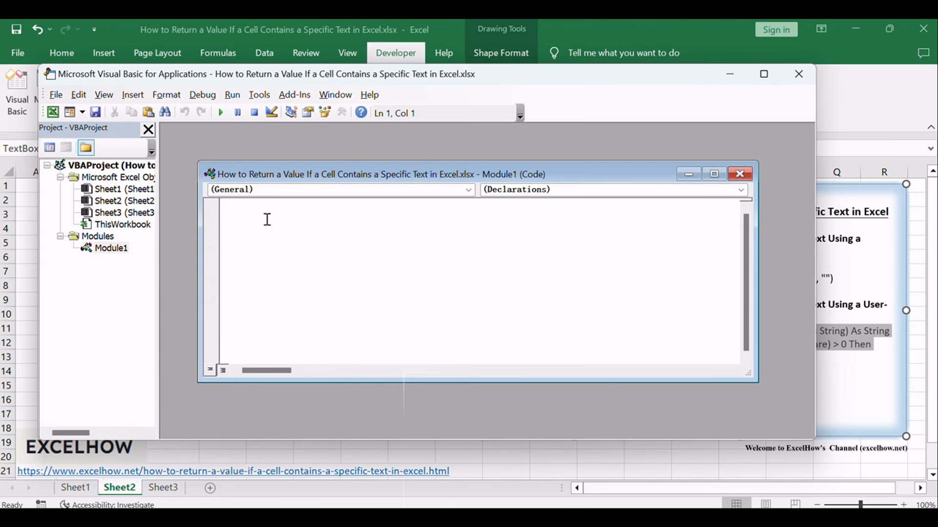
mouse_move(332, 253)
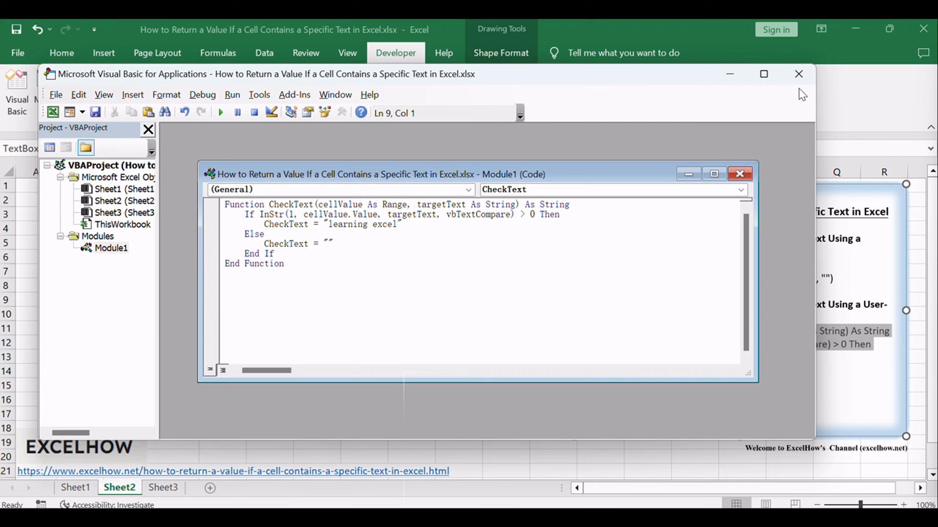
click(798, 73)
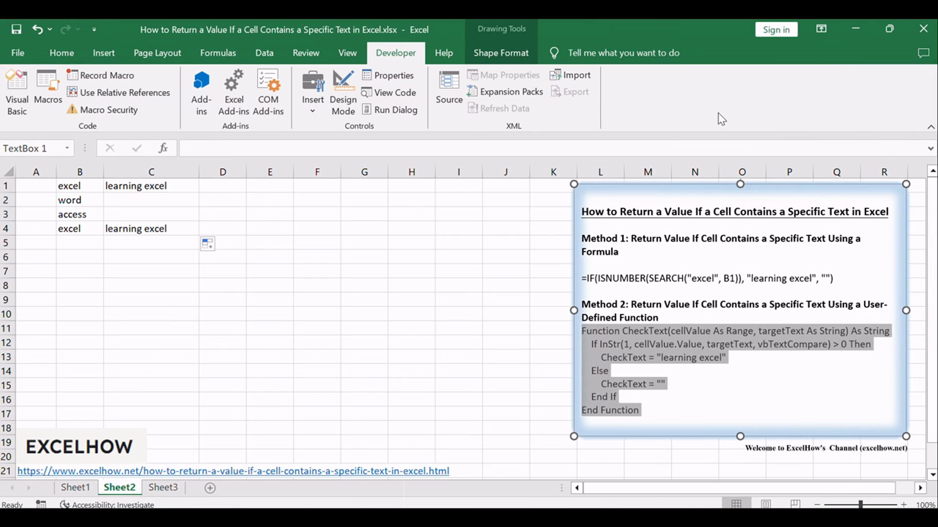
Enter =CheckText(B1, "excel") in D1 and fill it down to D4 beside the excel entries
click(222, 185)
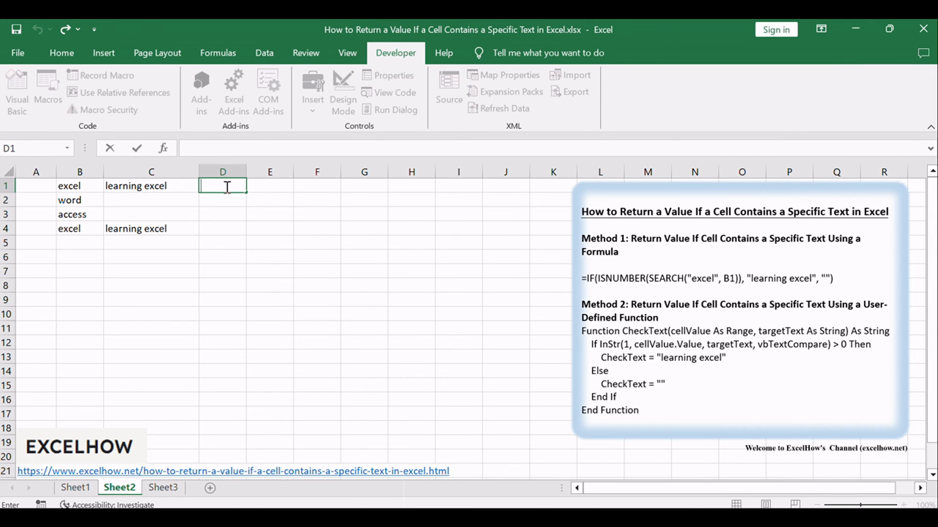
text(=CheckText(B1, "excel"))
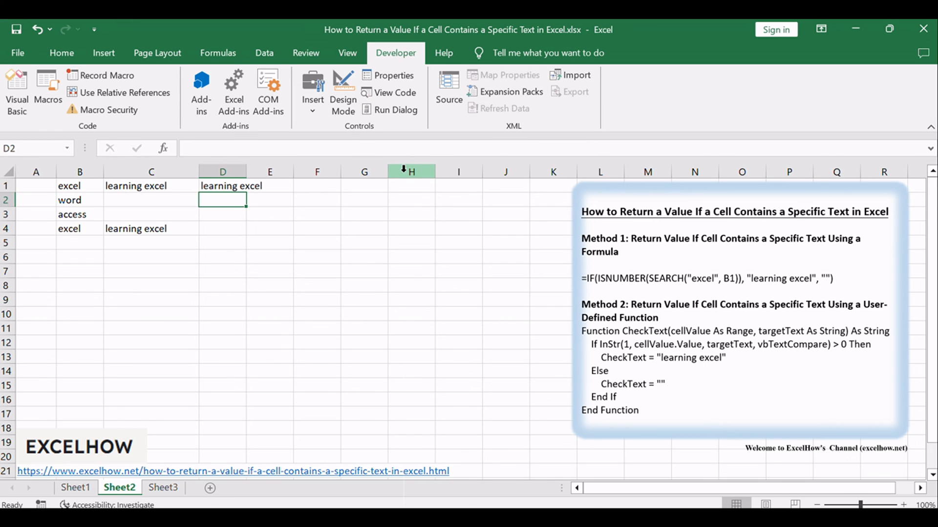
drag(247, 171, 294, 172)
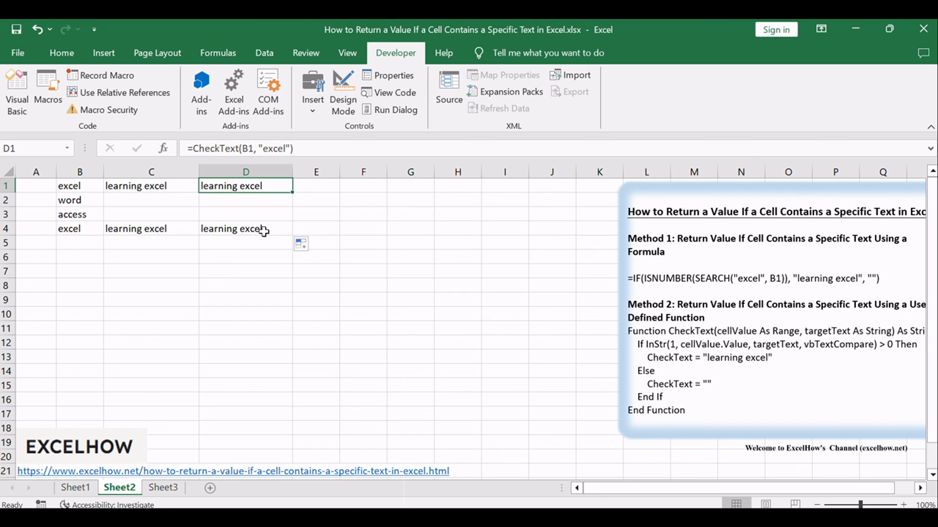
click(410, 313)
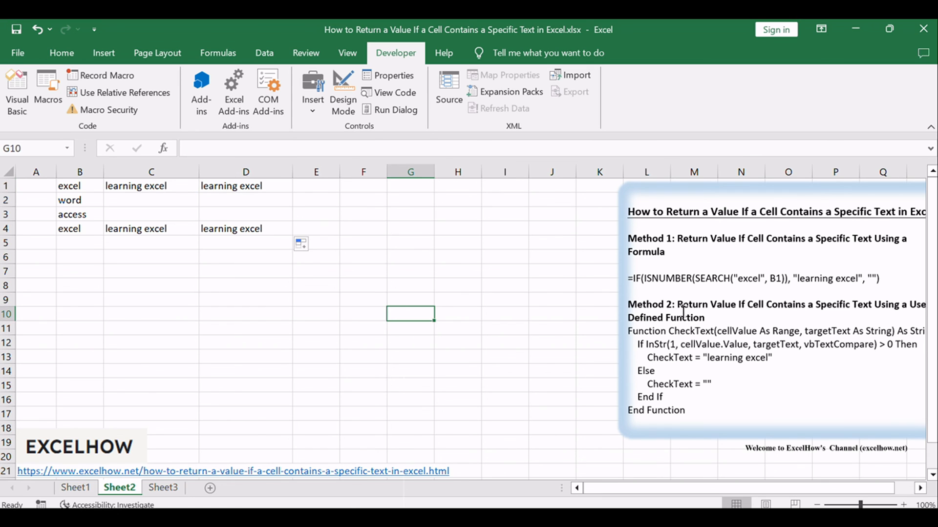
click(691, 242)
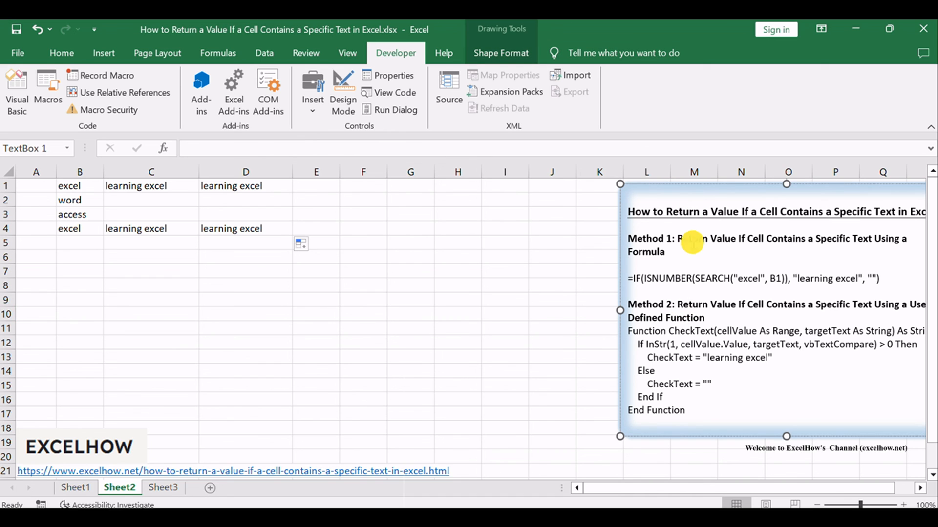